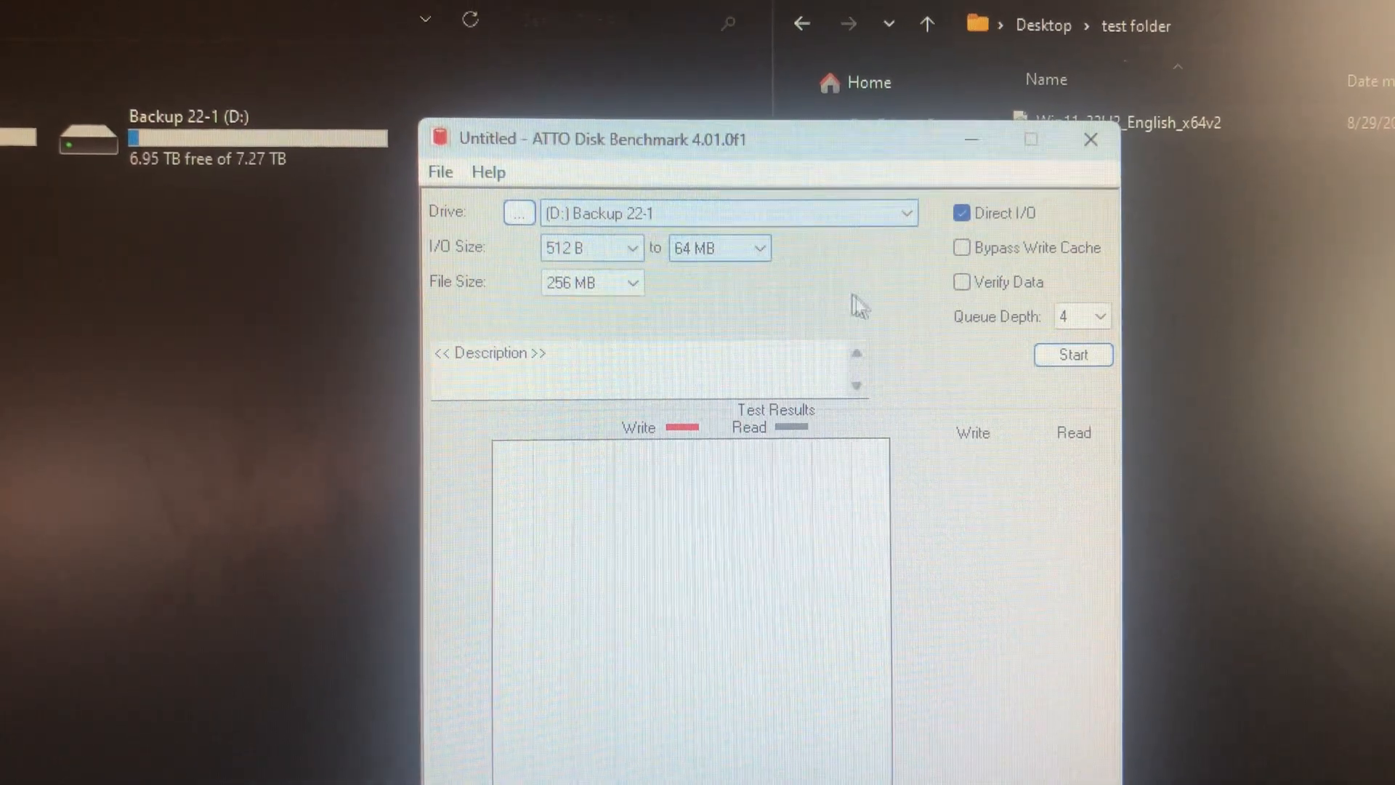
Start the ATTO benchmark on the D: Backup 22-1 drive so it begins initializing its test file.
left_click(1072, 354)
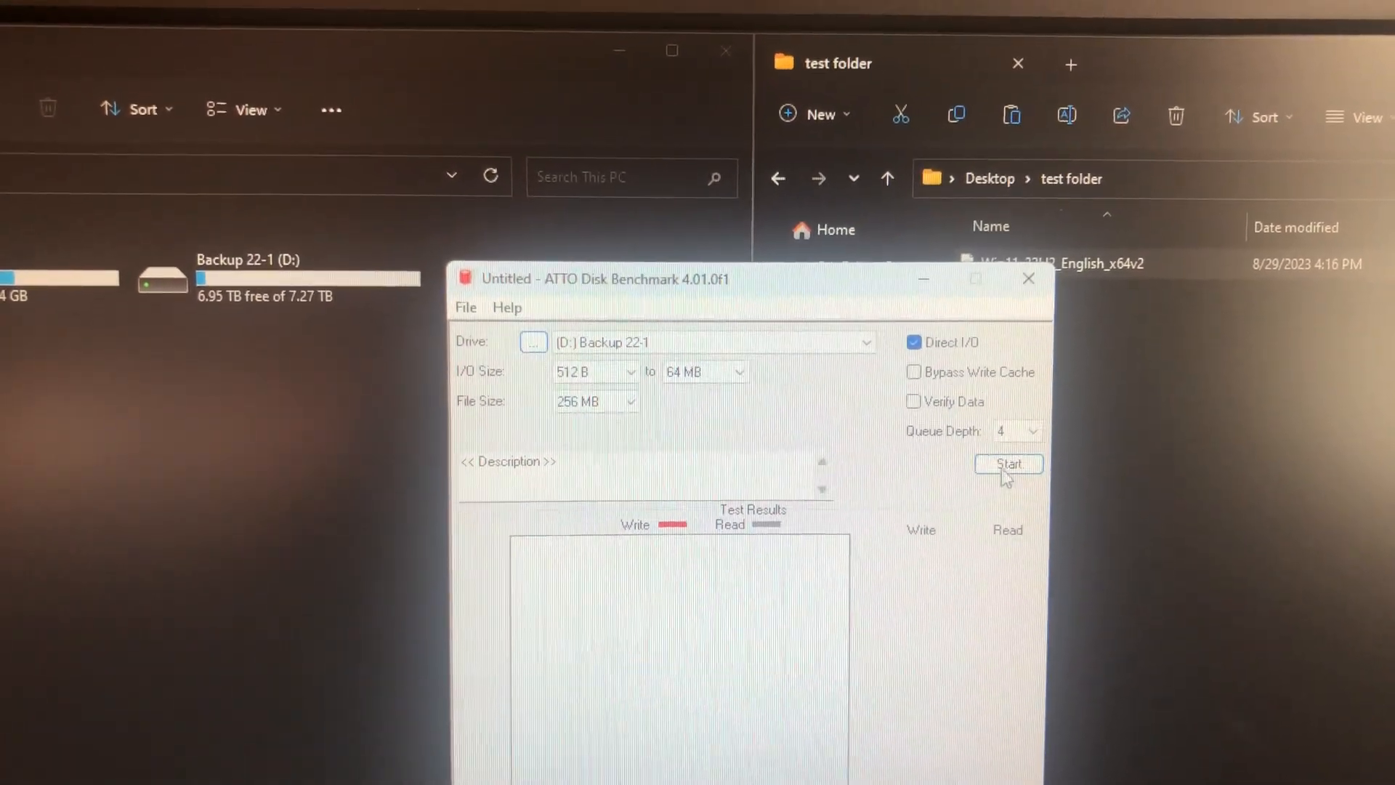
left_click(1008, 464)
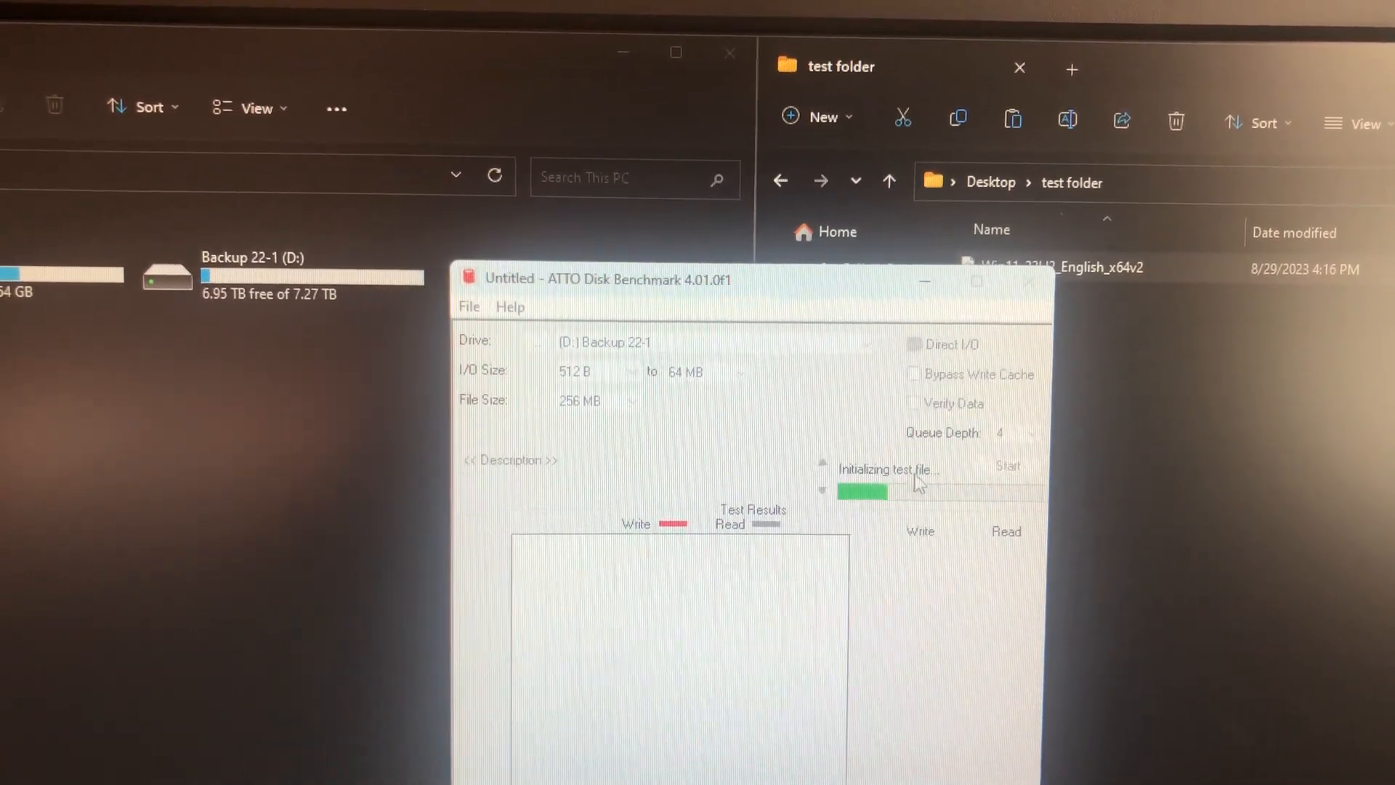